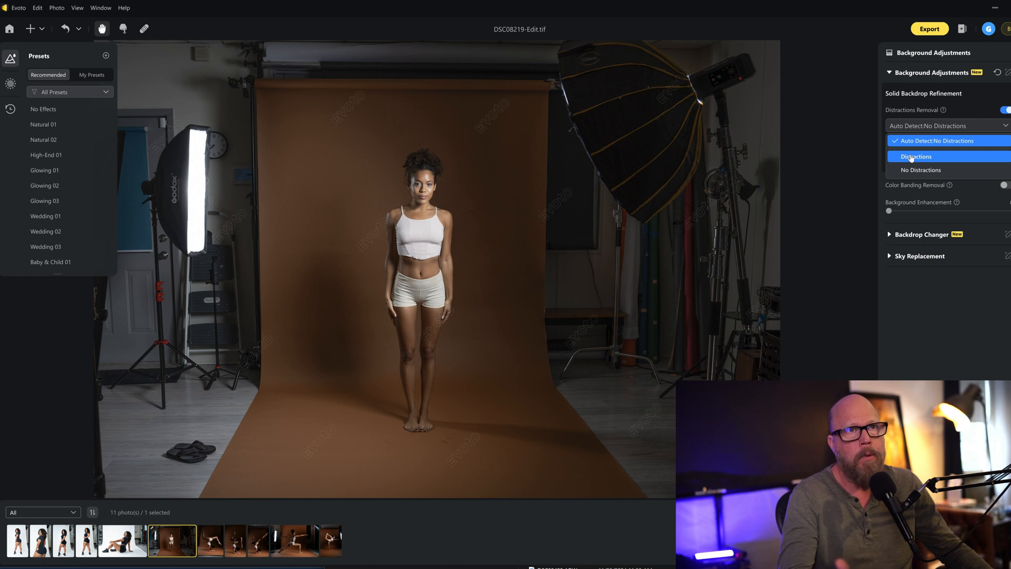
# - Set the detection mode to Distractions so the studio gear around the backdrop is removed
pyautogui.click(915, 156)
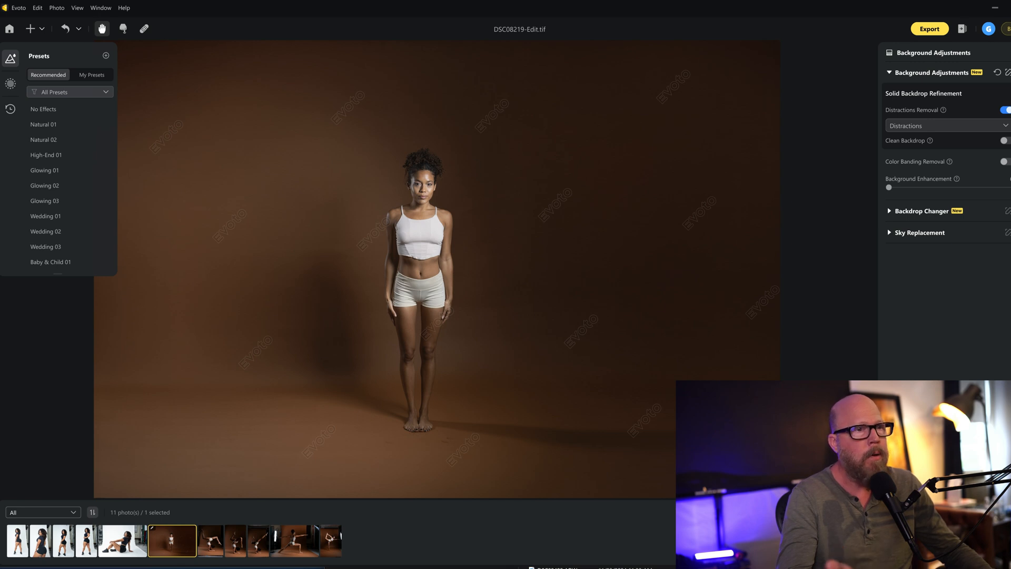
pyautogui.moveTo(626, 323)
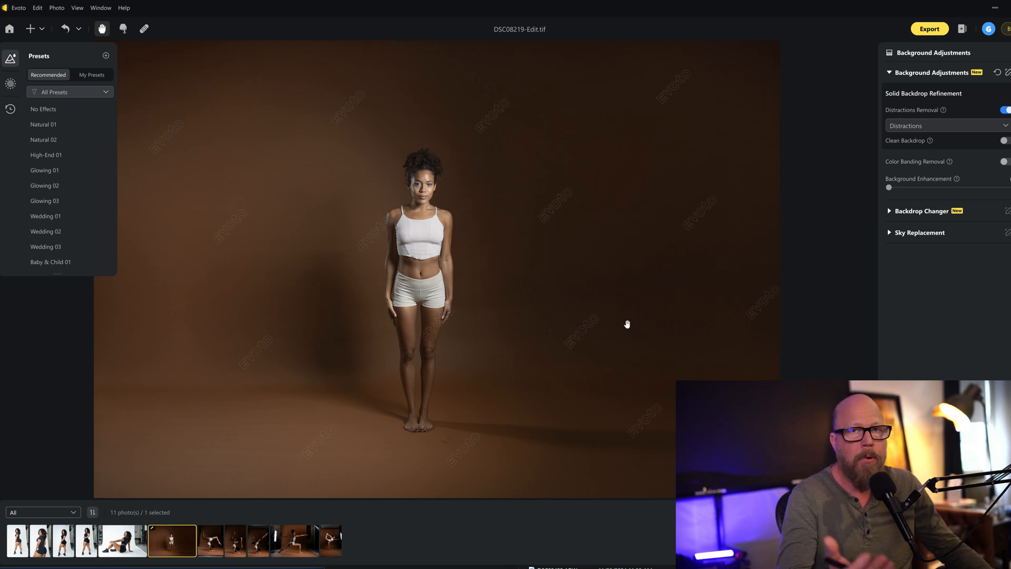
# - Turn Distractions Removal off so the original cluttered studio surroundings return
pyautogui.click(1004, 109)
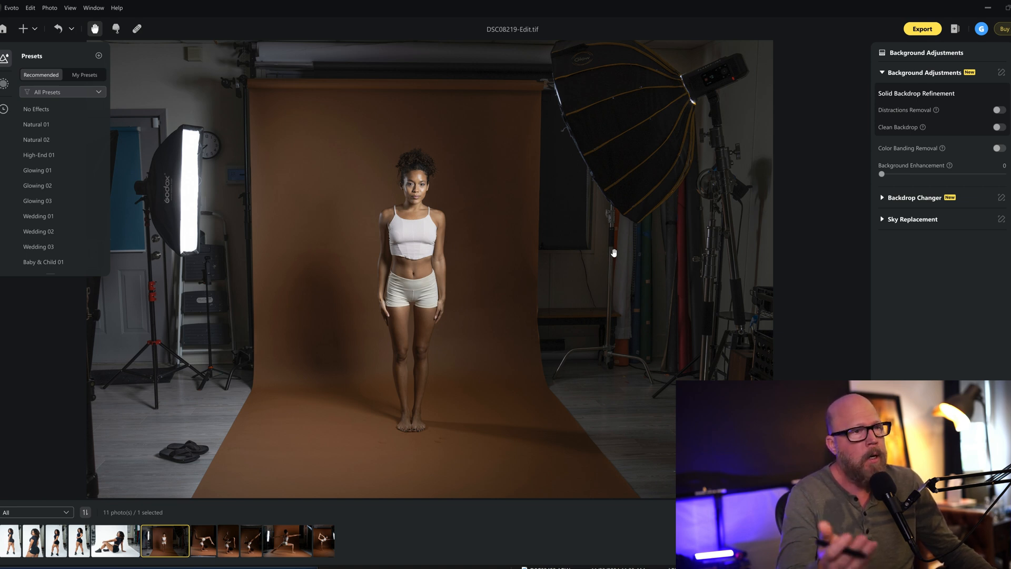
pyautogui.moveTo(501, 294)
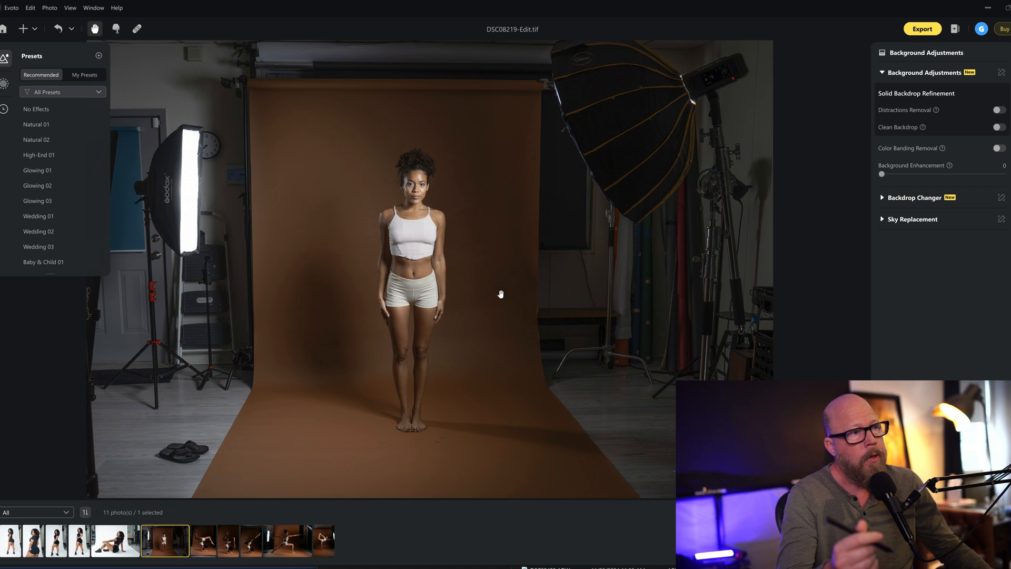
pyautogui.moveTo(464, 313)
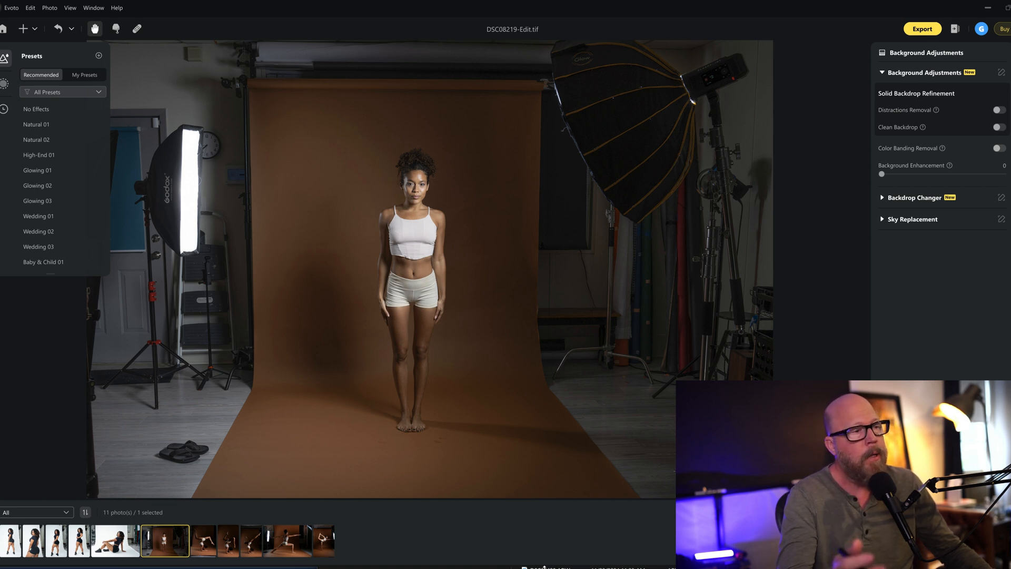
pyautogui.click(201, 541)
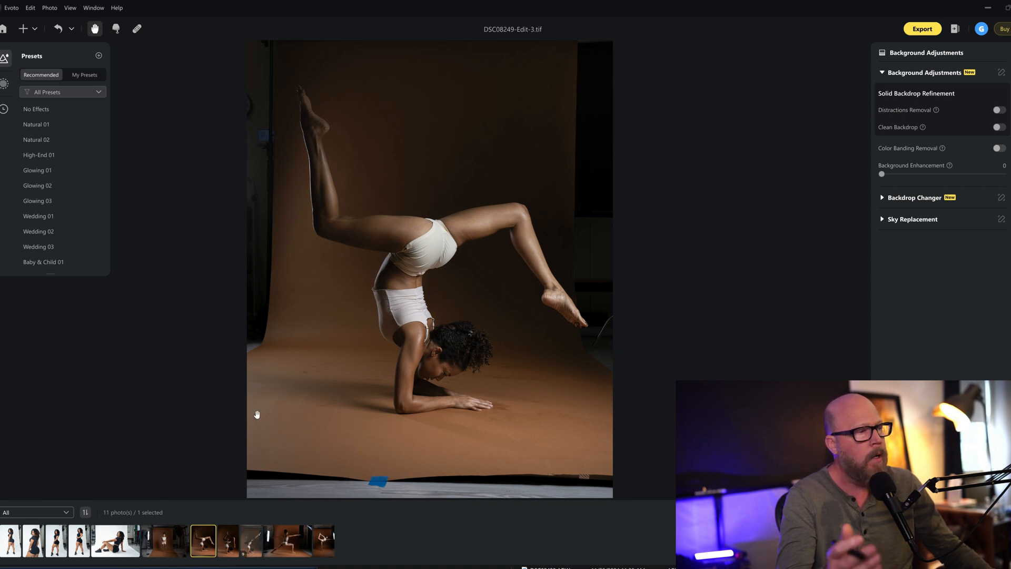
pyautogui.click(250, 540)
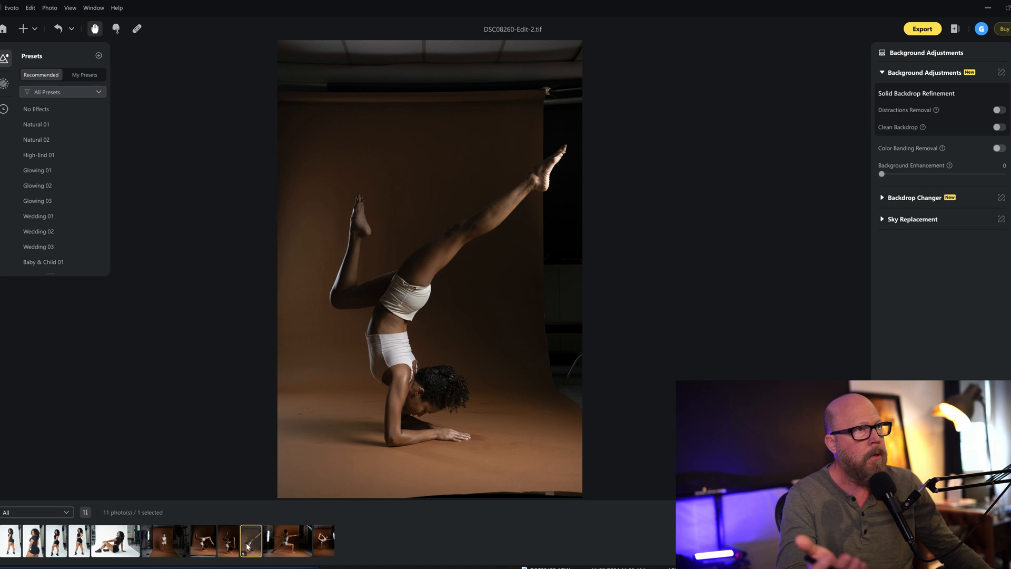
pyautogui.moveTo(529, 259)
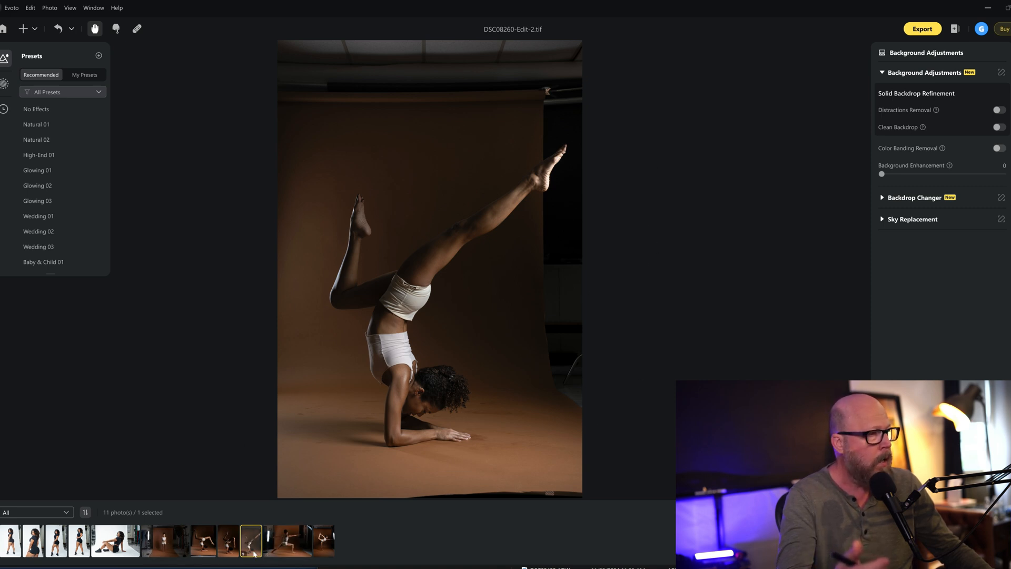
pyautogui.click(202, 541)
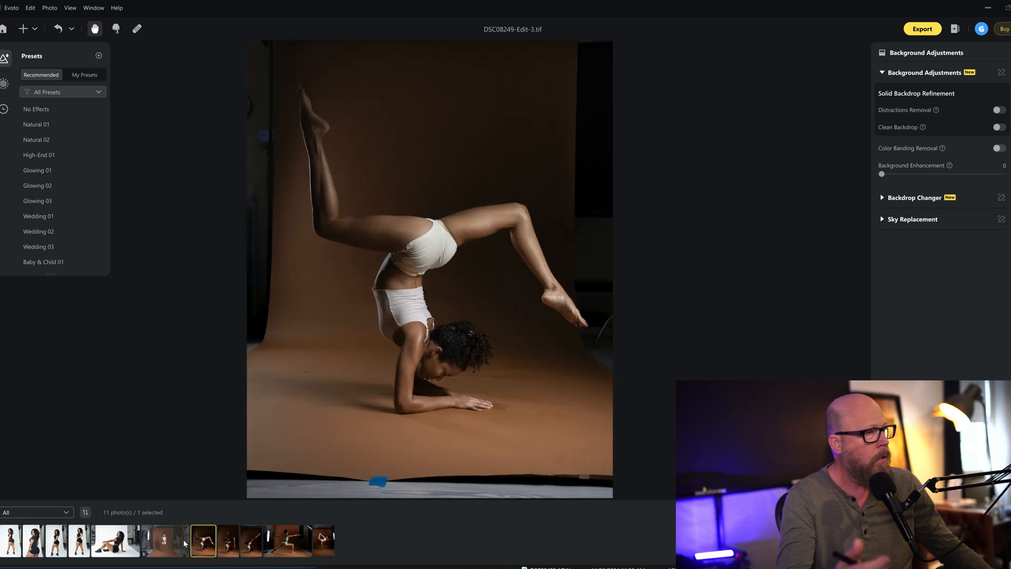
pyautogui.click(164, 540)
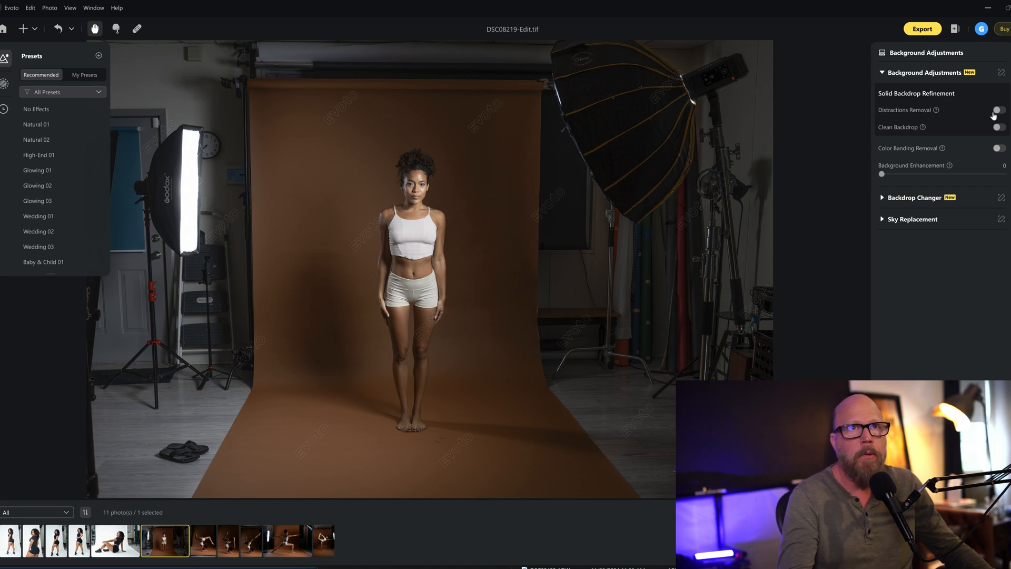
# - Enable Distractions Removal and set its detection mode to Distractions for the standing model
pyautogui.click(998, 110)
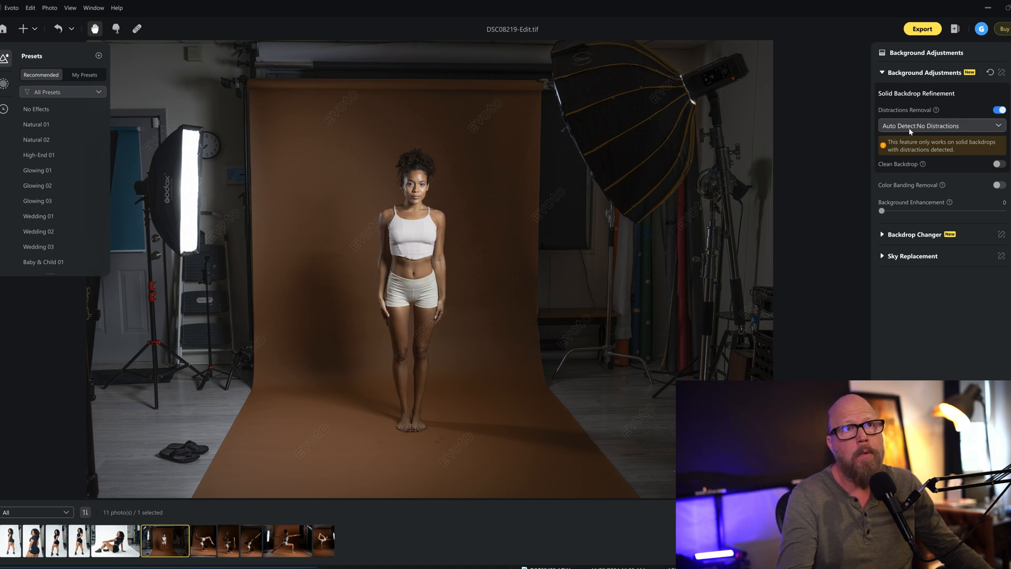
pyautogui.click(941, 125)
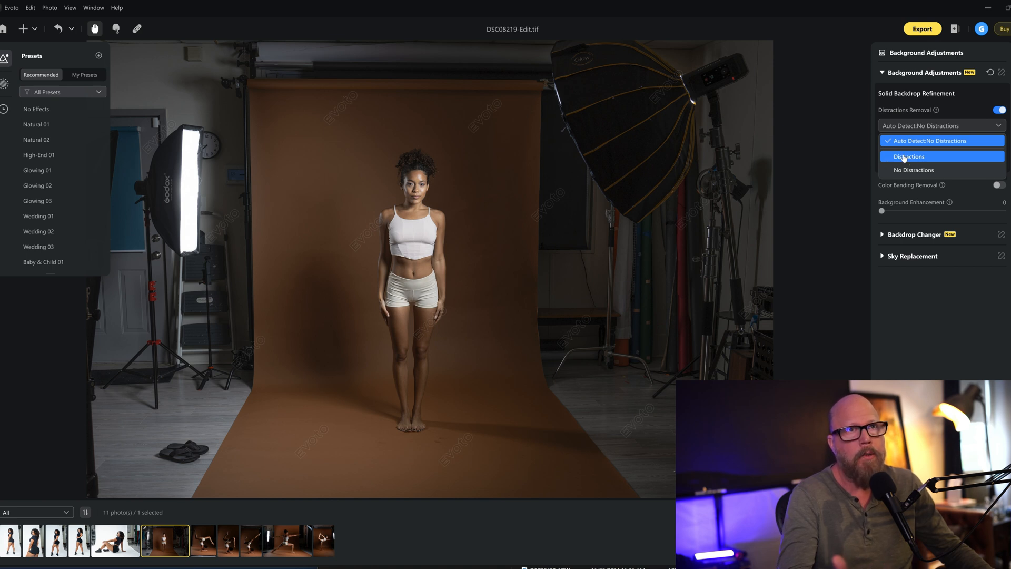
pyautogui.click(908, 156)
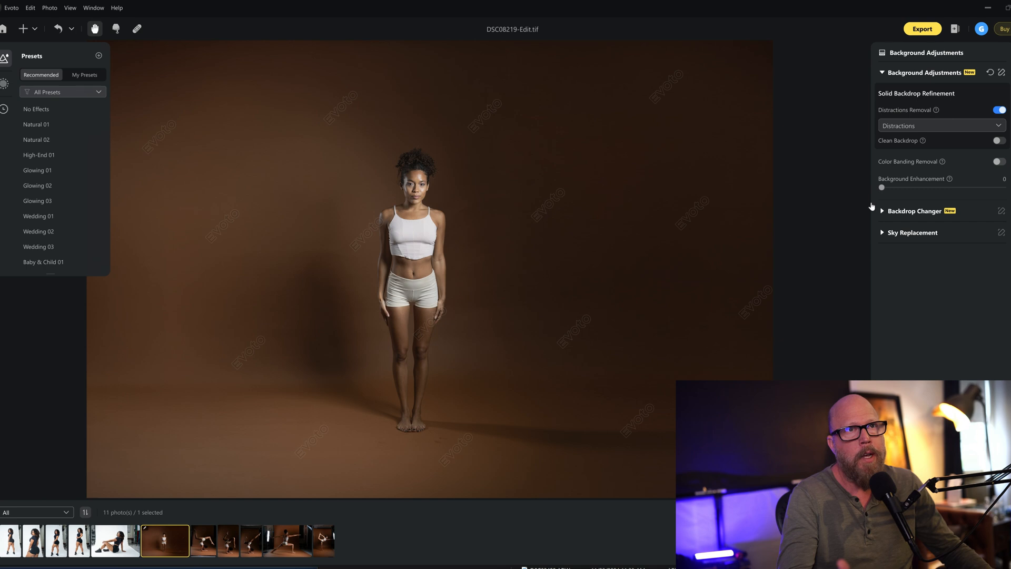
pyautogui.moveTo(843, 205)
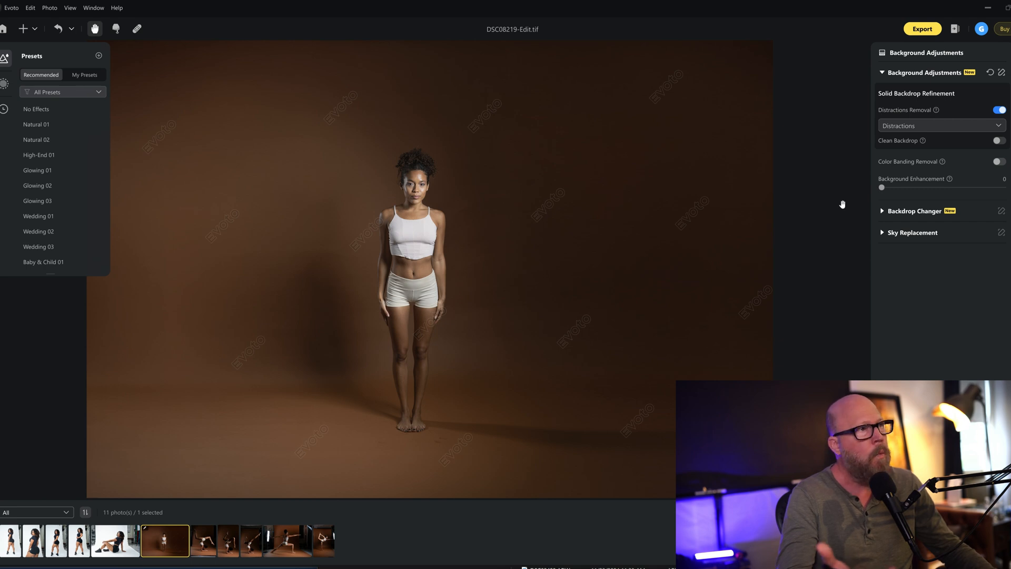
pyautogui.moveTo(651, 303)
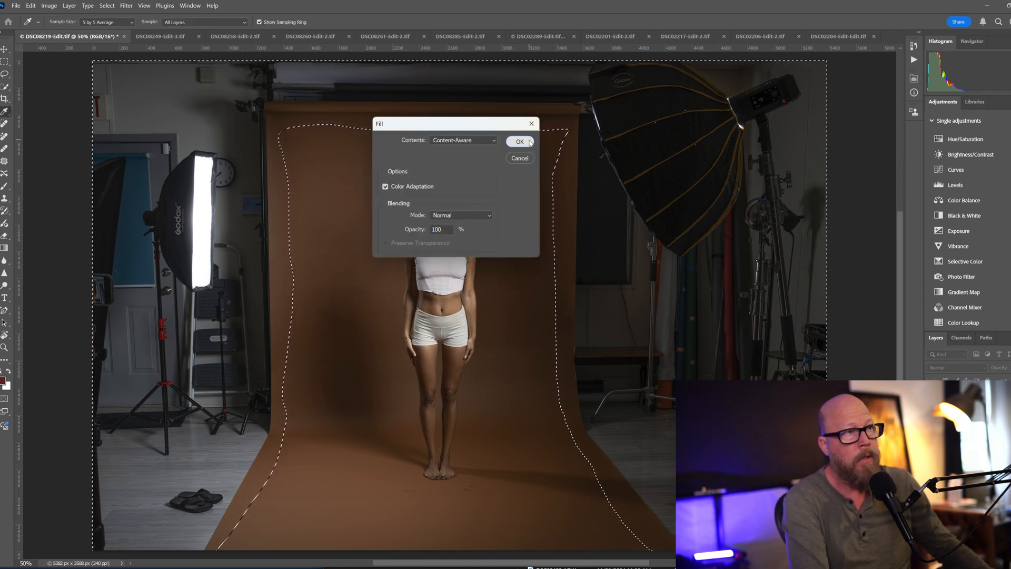
# - Apply the Content-Aware fill so brown backdrop covers the former lights, stands and walls
pyautogui.click(519, 141)
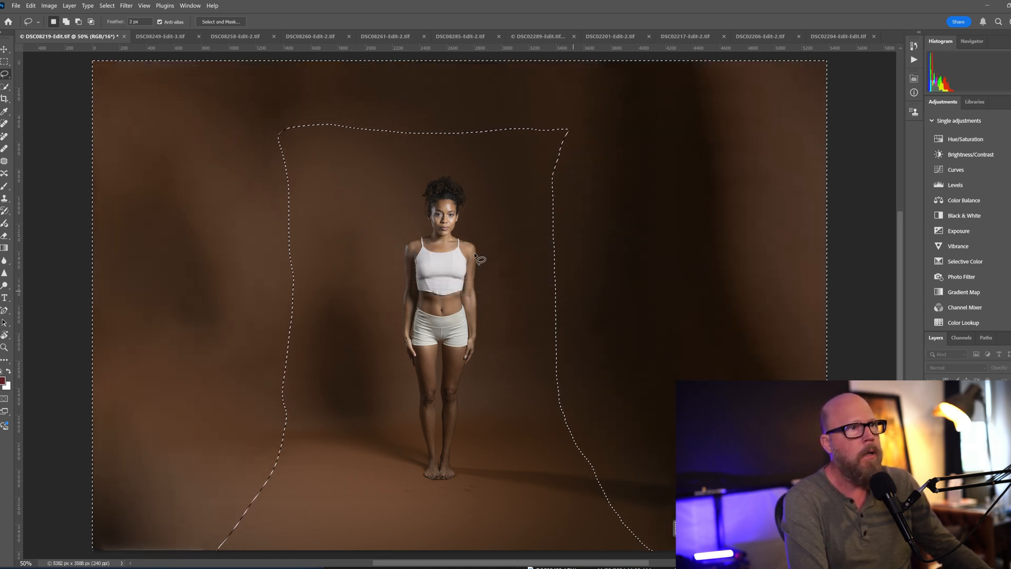
pyautogui.moveTo(607, 415)
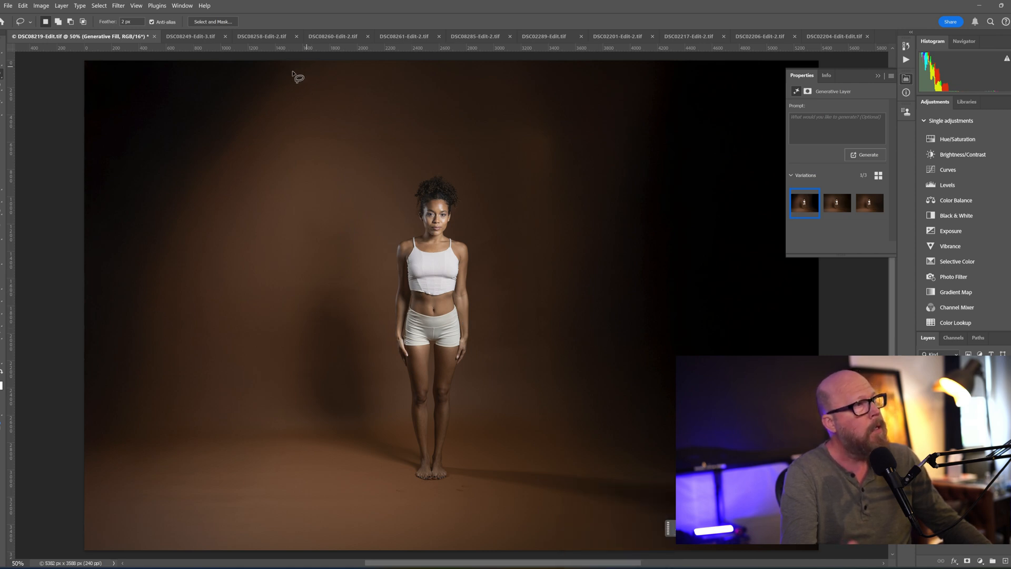
pyautogui.moveTo(618, 214)
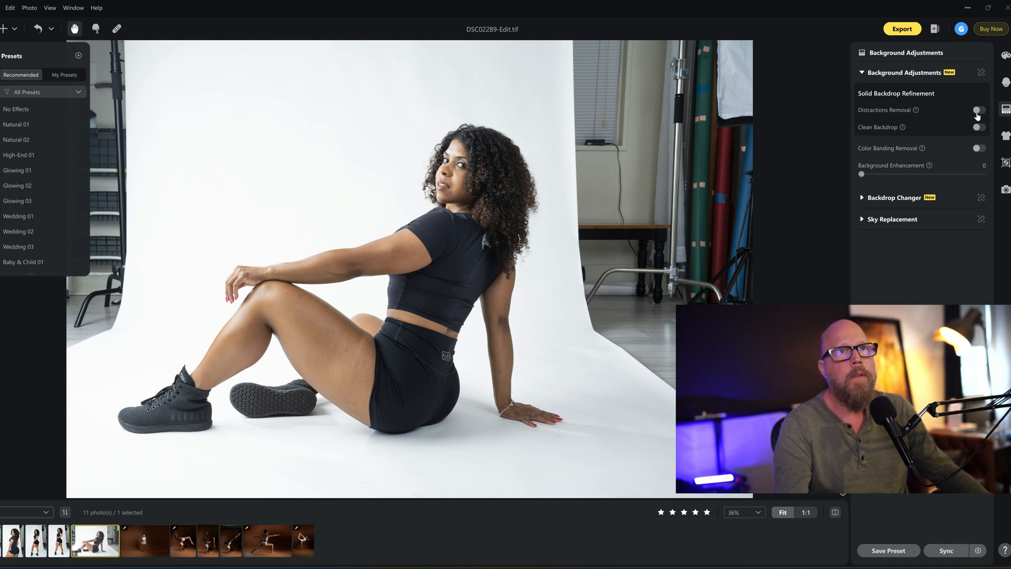
# - Enable Distractions Removal and Clean Backdrop on the seated portrait, then switch to DSC02217
pyautogui.click(978, 110)
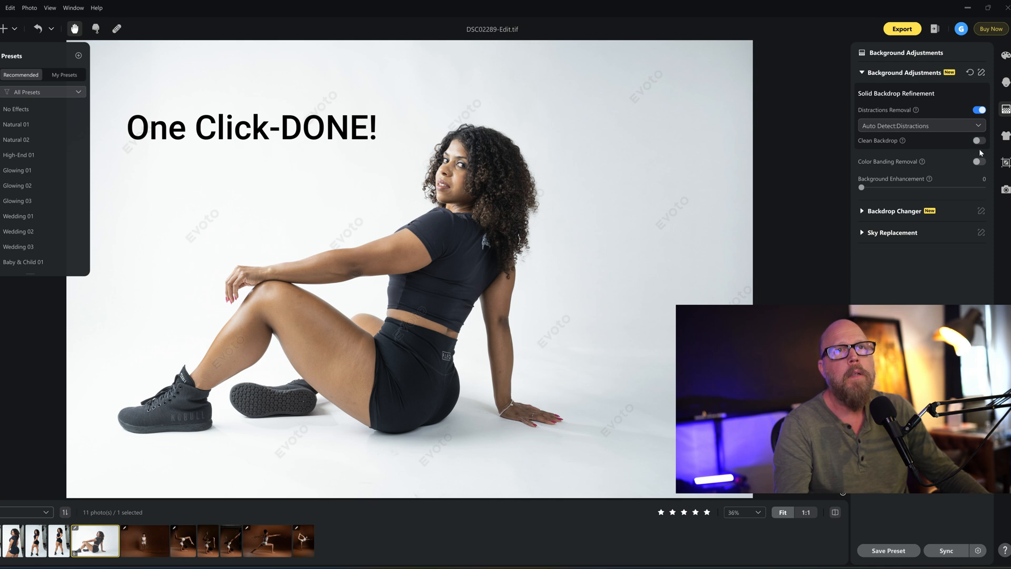
pyautogui.click(979, 140)
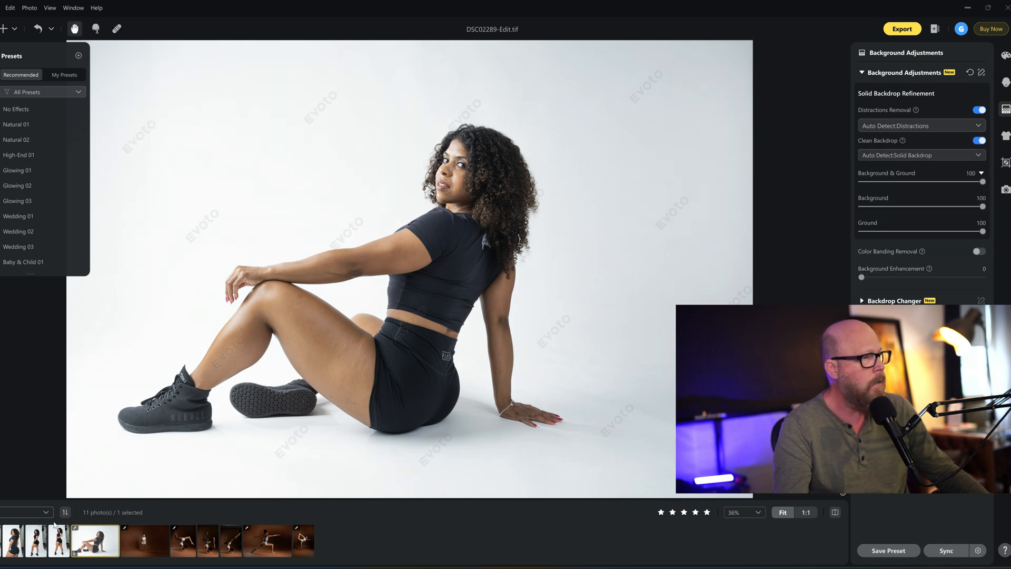
pyautogui.click(82, 540)
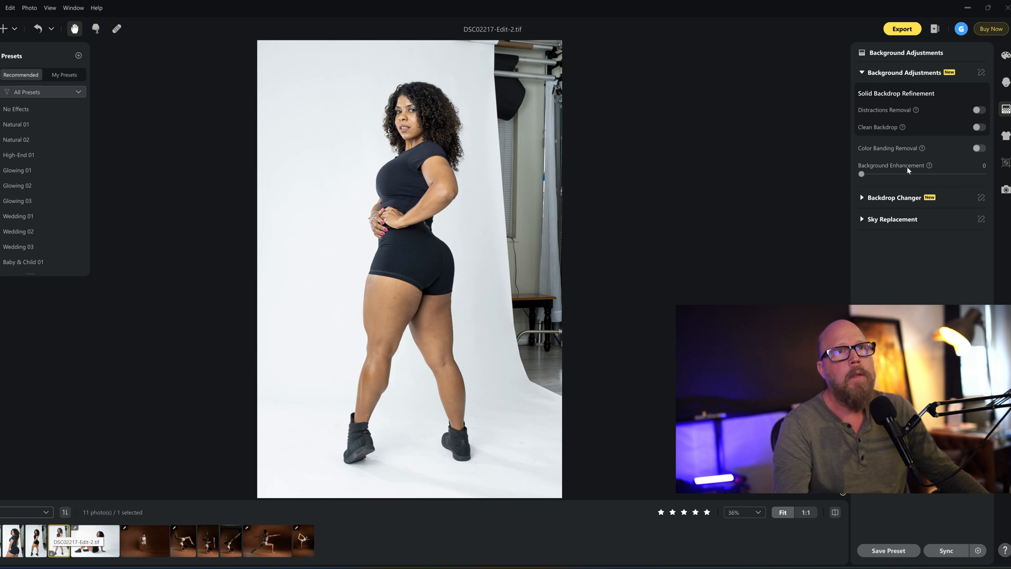
# - Enable Distractions Removal and Clean Backdrop on the standing portrait DSC02217
pyautogui.click(978, 109)
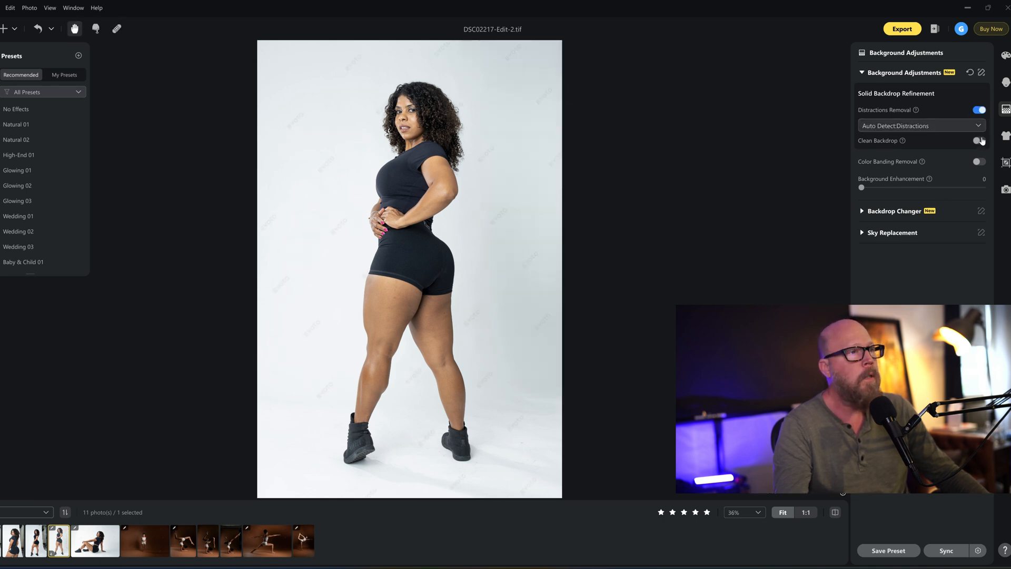
pyautogui.click(977, 141)
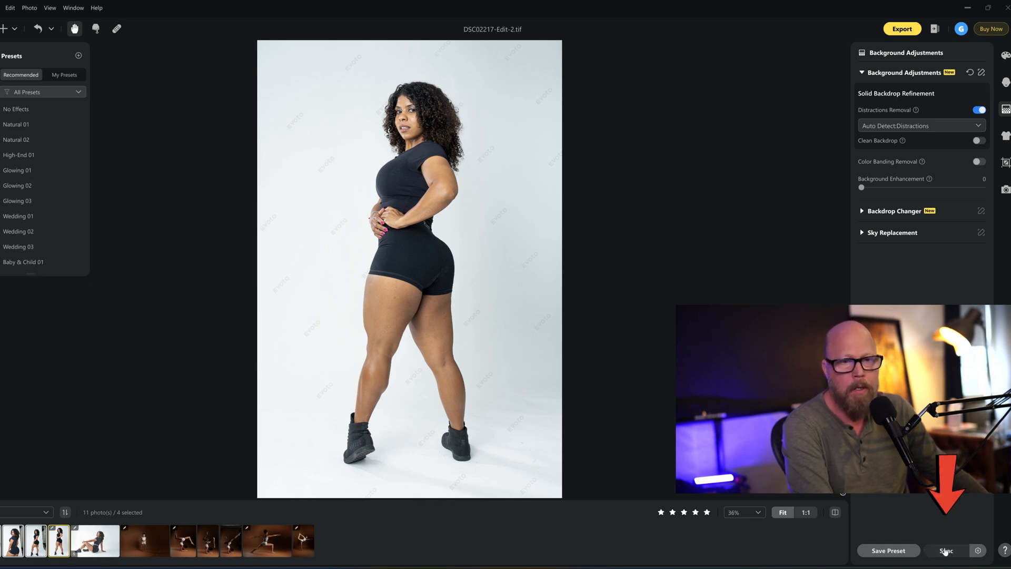
# - Sync the Background Adjustments onto the four selected photos
pyautogui.click(946, 550)
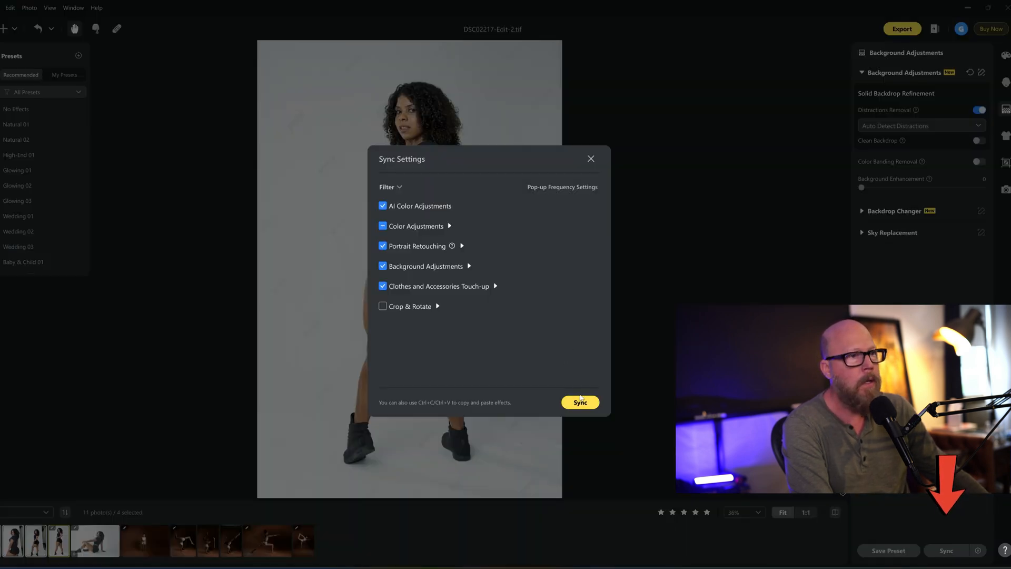
pyautogui.click(579, 401)
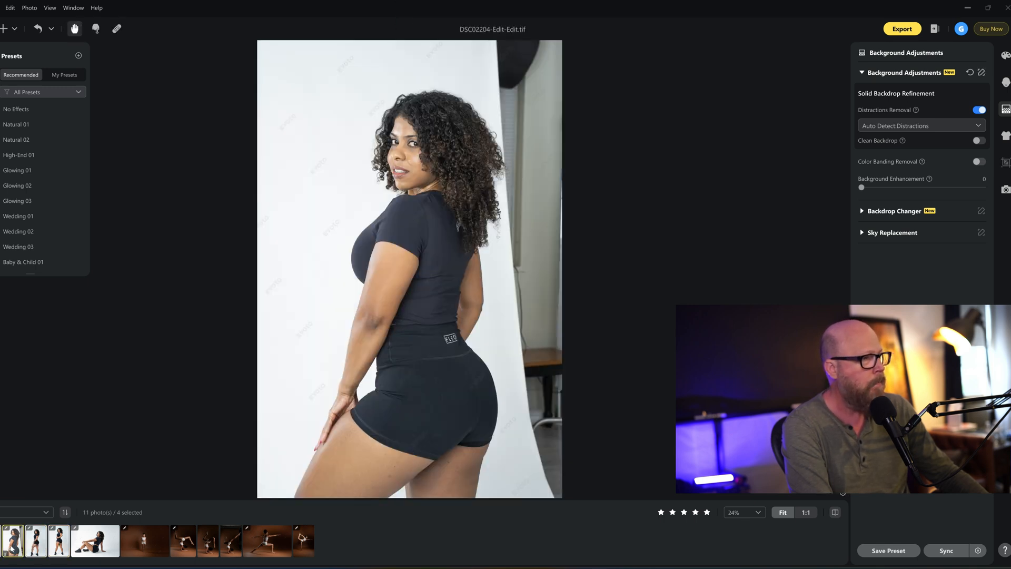
# - Review the synced photos in the filmstrip, ending on the warrior-pose photo DSC08261
pyautogui.click(35, 541)
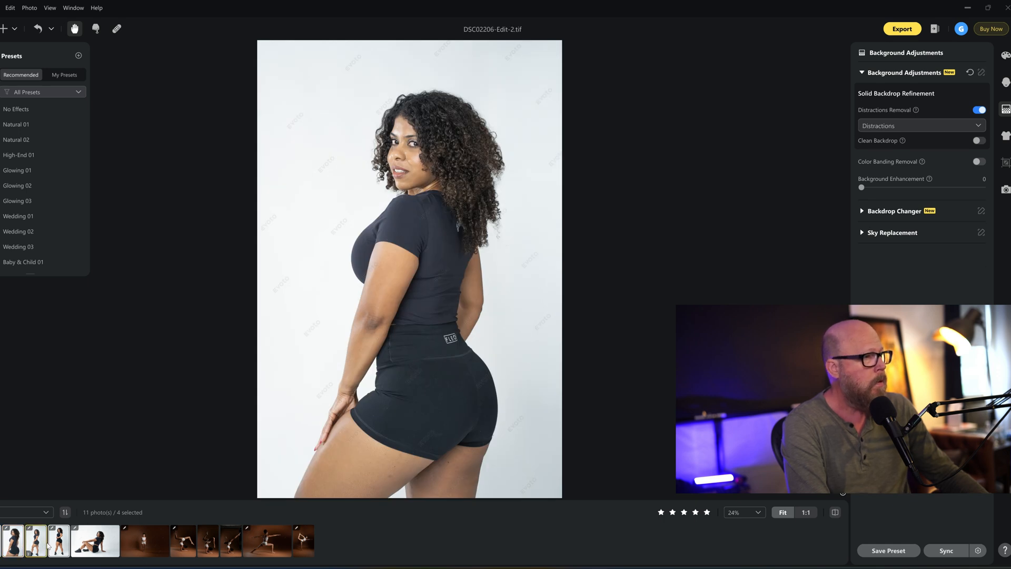
pyautogui.click(96, 541)
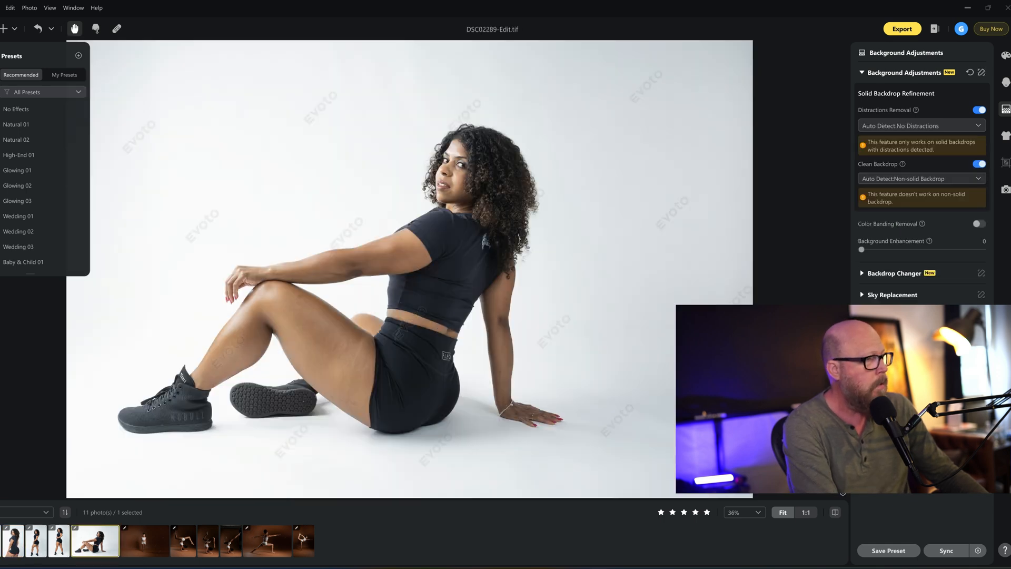
pyautogui.click(144, 540)
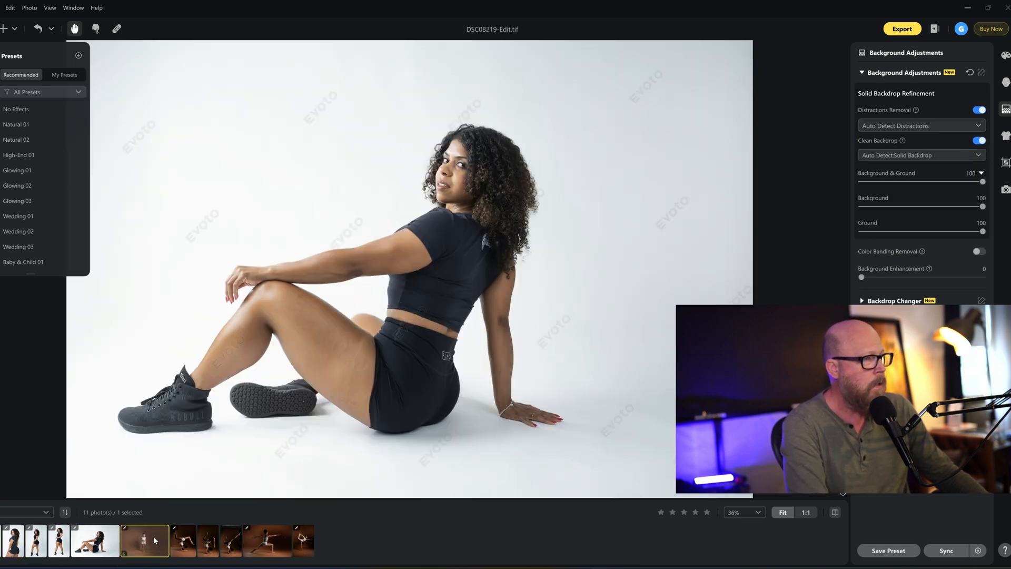
pyautogui.click(303, 540)
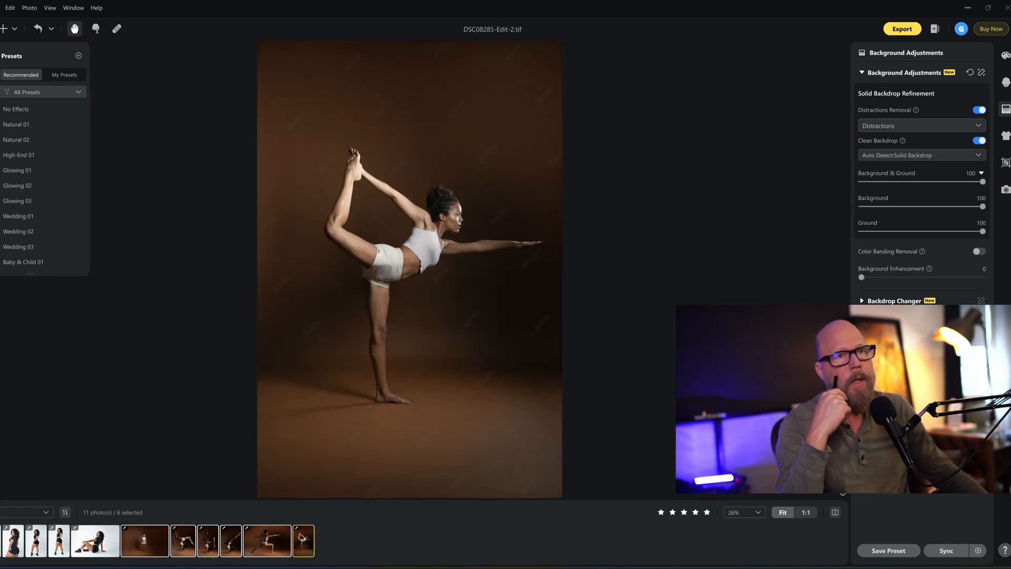
pyautogui.click(94, 541)
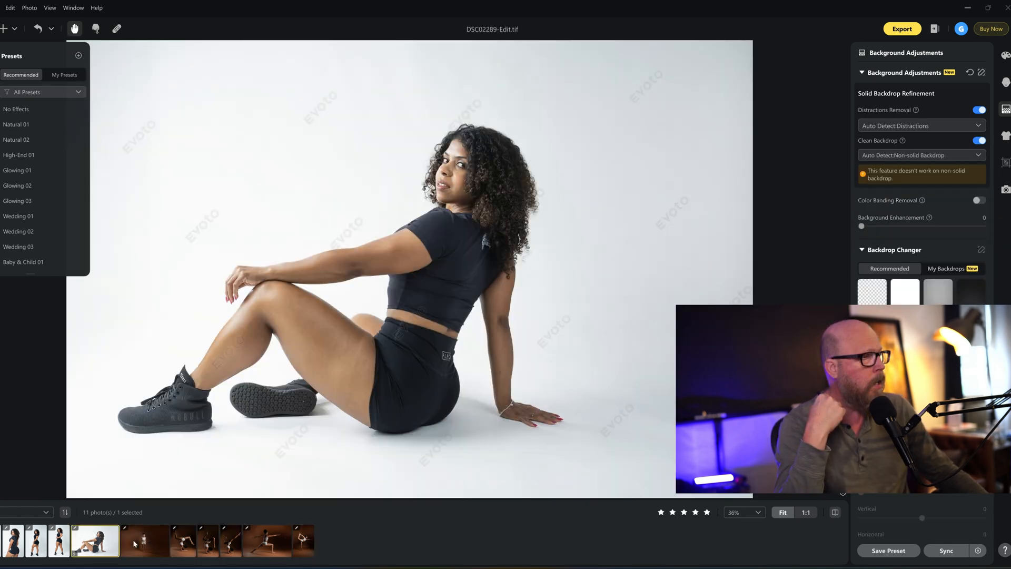
pyautogui.click(183, 540)
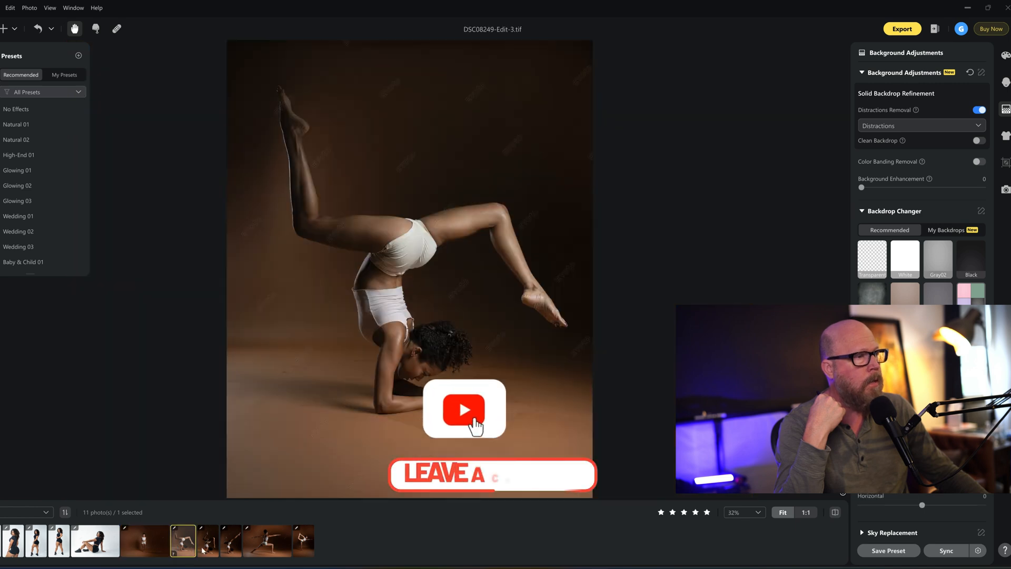
pyautogui.click(229, 541)
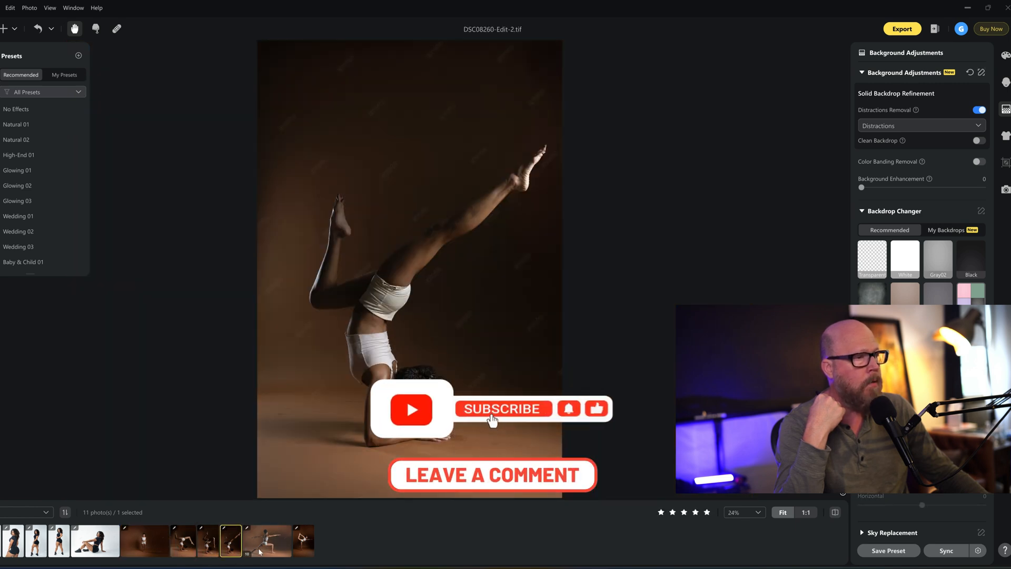
pyautogui.click(267, 541)
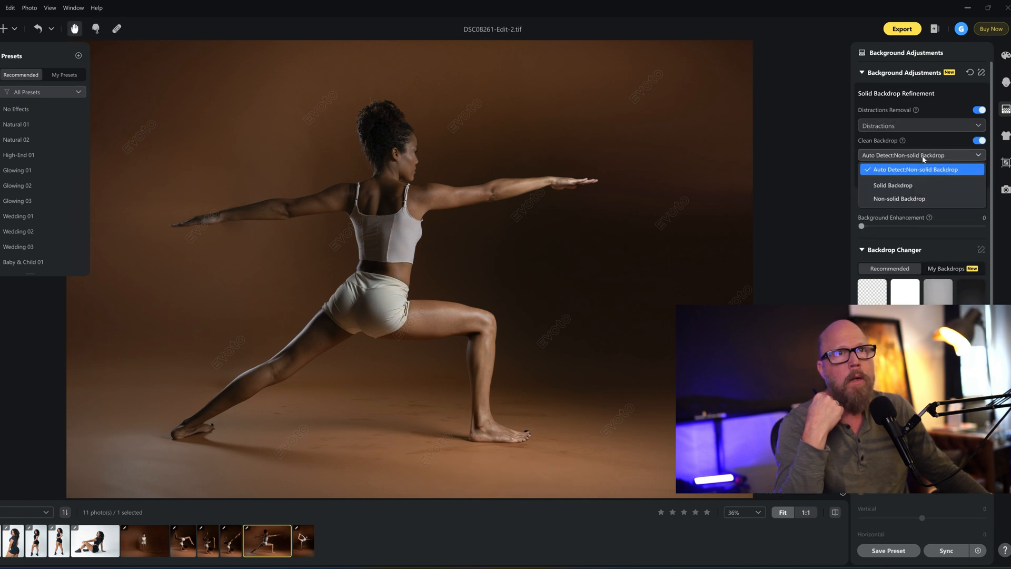
# - Set Clean Backdrop to Solid Backdrop for the warrior-pose photo's brown background
pyautogui.click(895, 186)
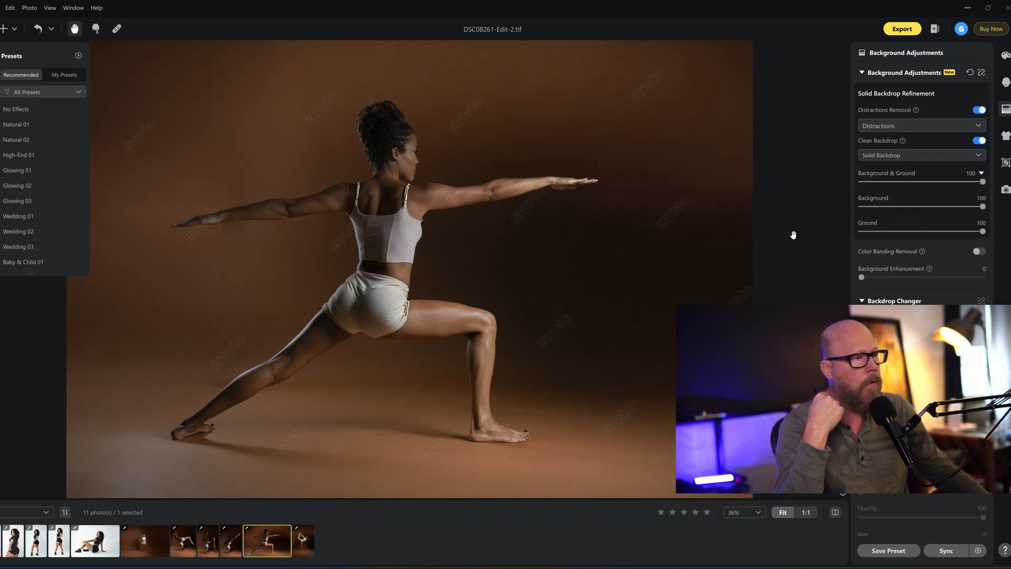